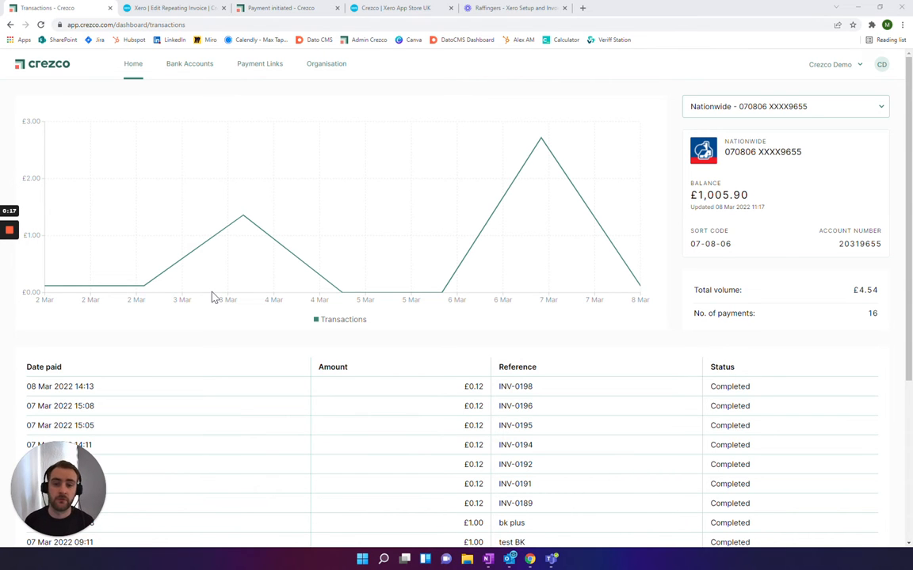
pyautogui.moveTo(130, 143)
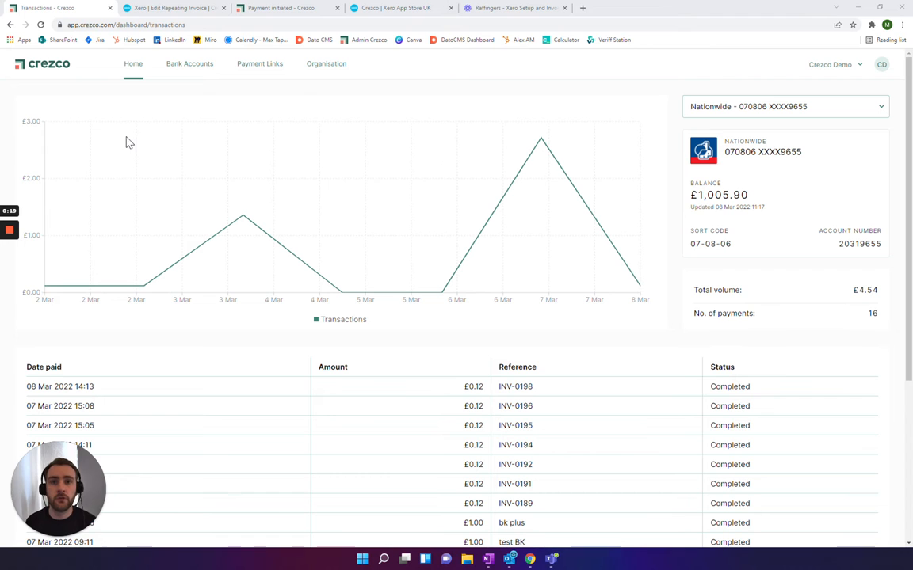
pyautogui.moveTo(266, 107)
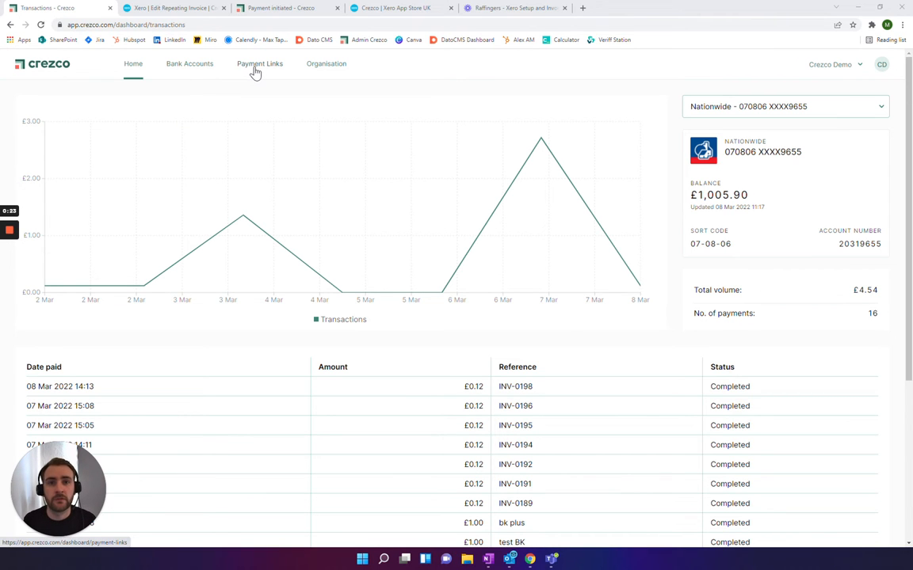
# Start a new payment link from Payment Links and choose the Repeat payment type.
pyautogui.click(260, 63)
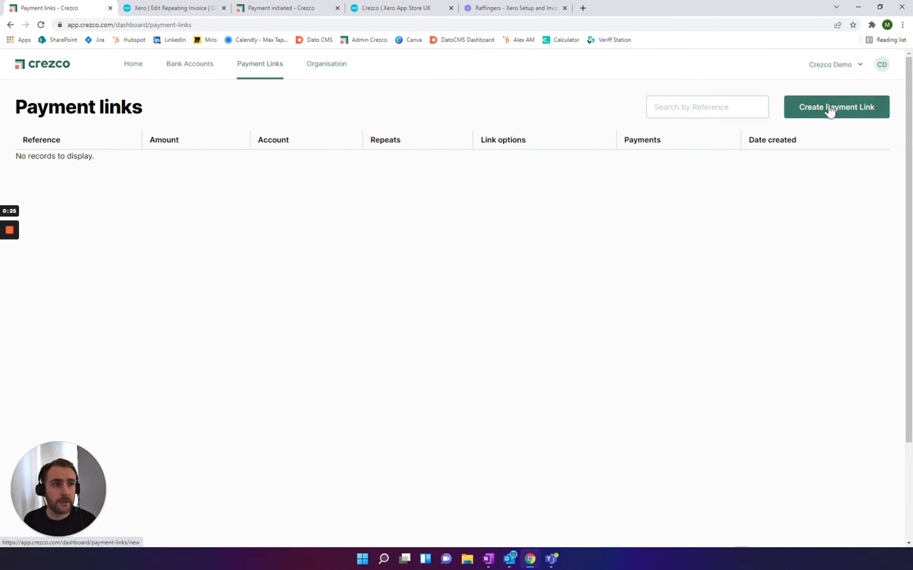
pyautogui.click(836, 107)
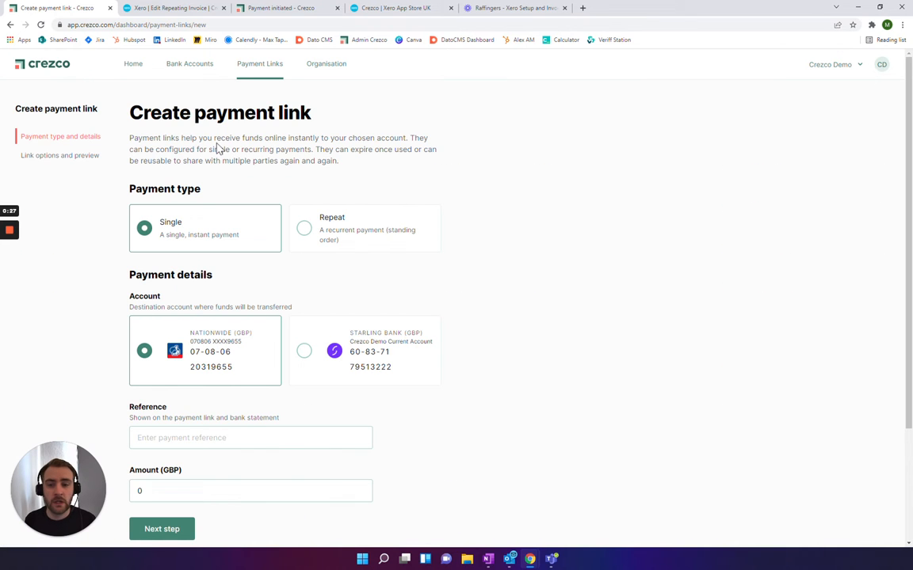
pyautogui.moveTo(232, 307)
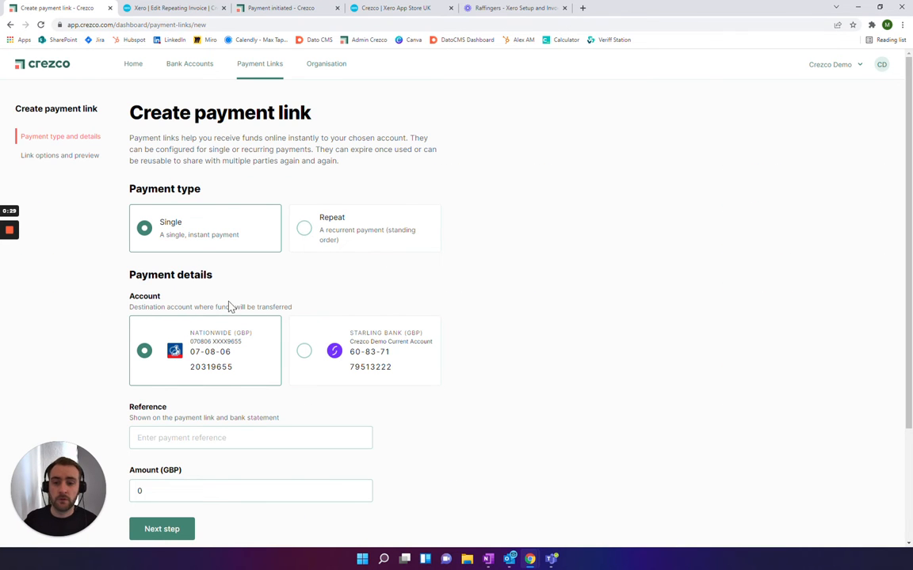
pyautogui.moveTo(157, 247)
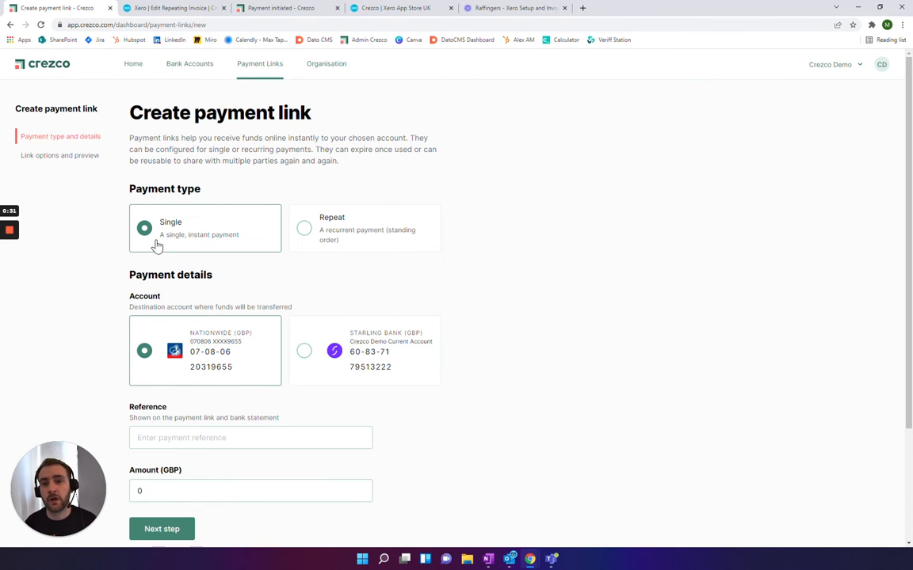
pyautogui.click(305, 228)
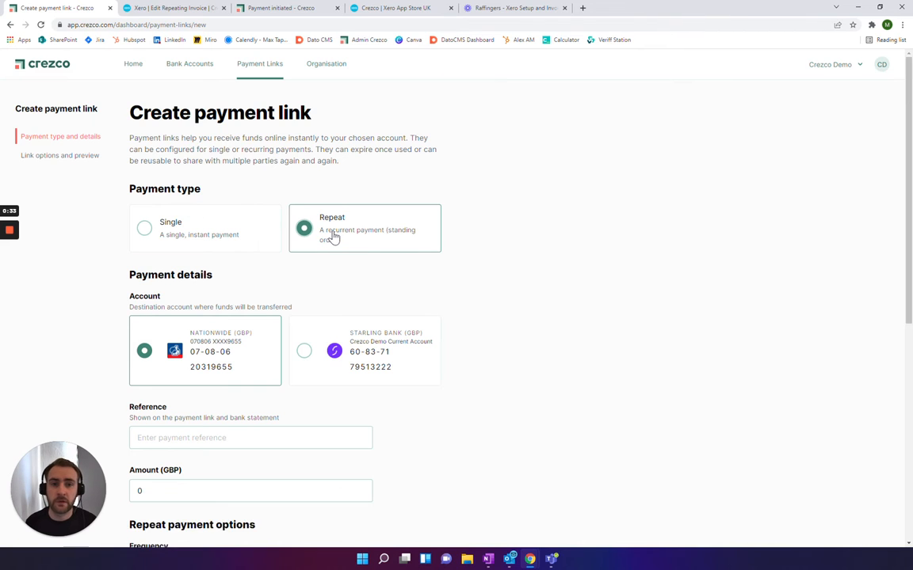
pyautogui.scroll(-3)
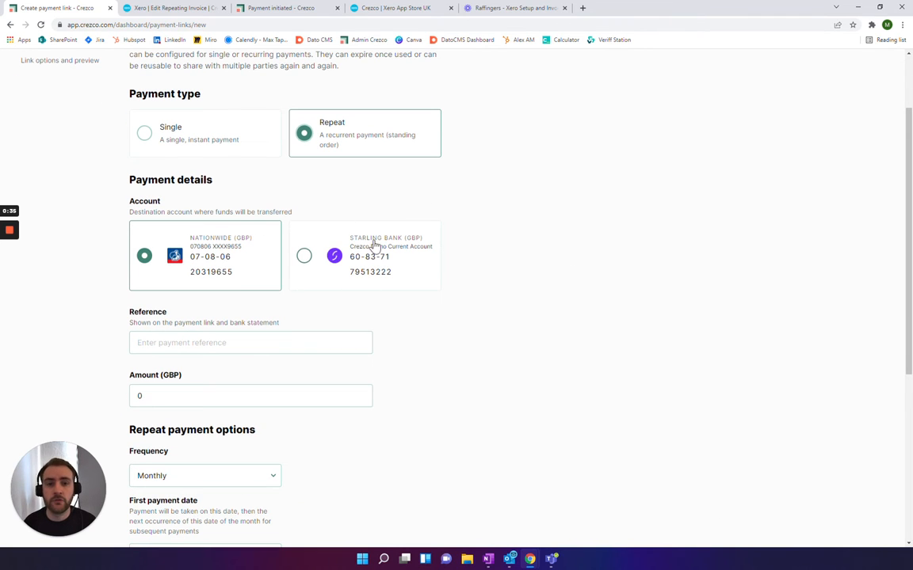
pyautogui.click(250, 342)
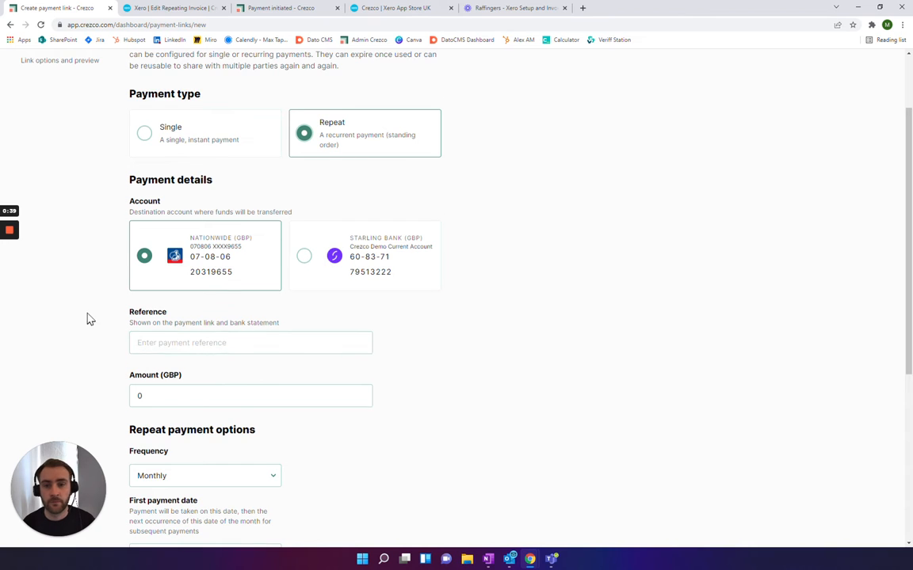
pyautogui.scroll(-3)
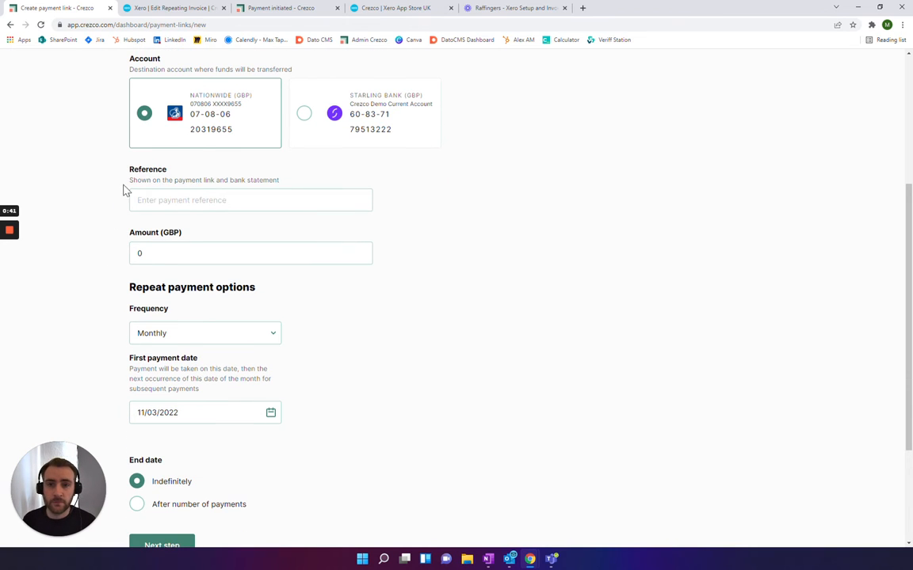
# Enter reference 'Max Subscription' (checked against the Xero repeating invoice) and amount 1 GBP.
pyautogui.click(250, 199)
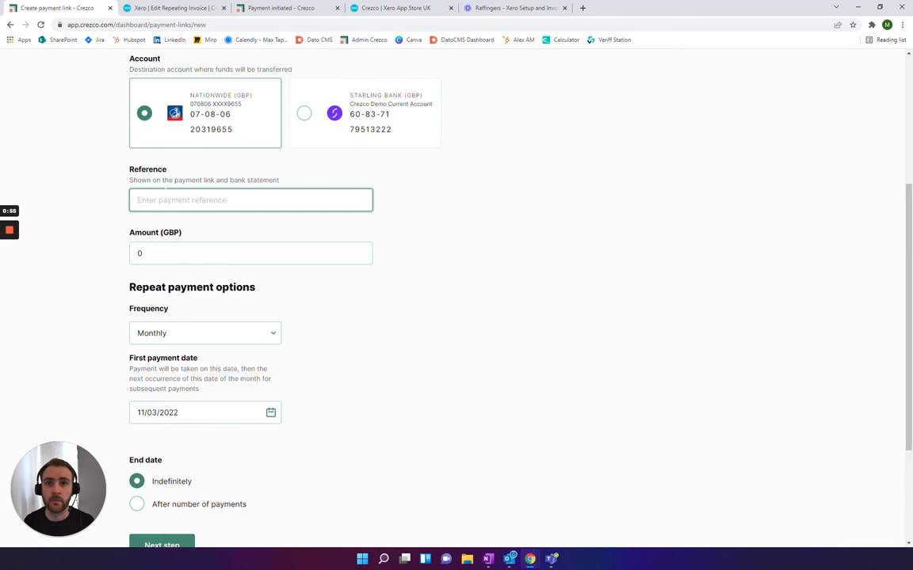
pyautogui.click(173, 7)
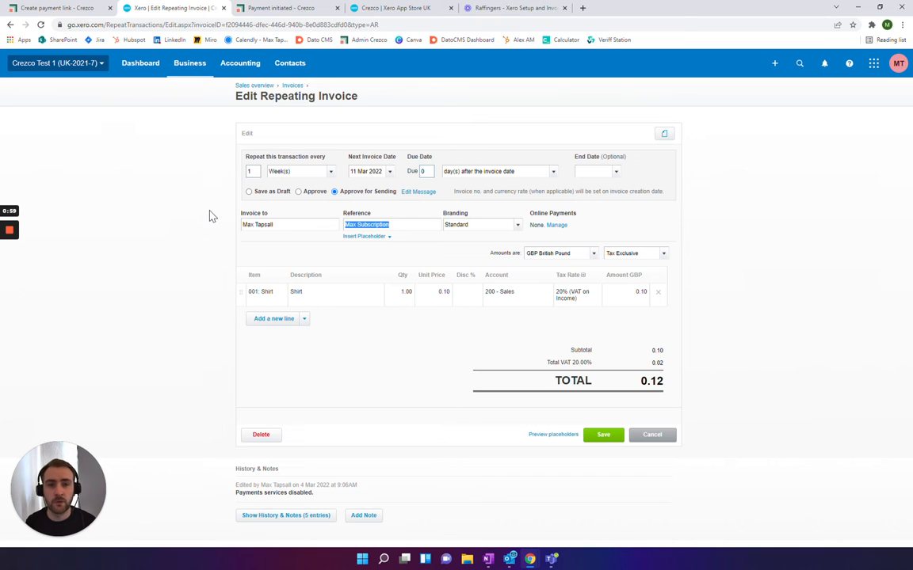
pyautogui.moveTo(361, 222)
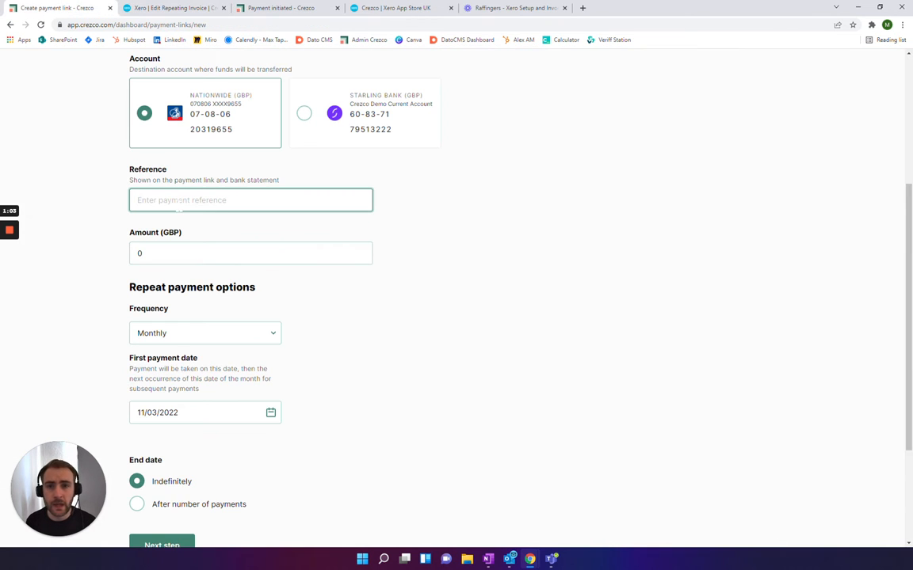
pyautogui.write('Max Subscription')
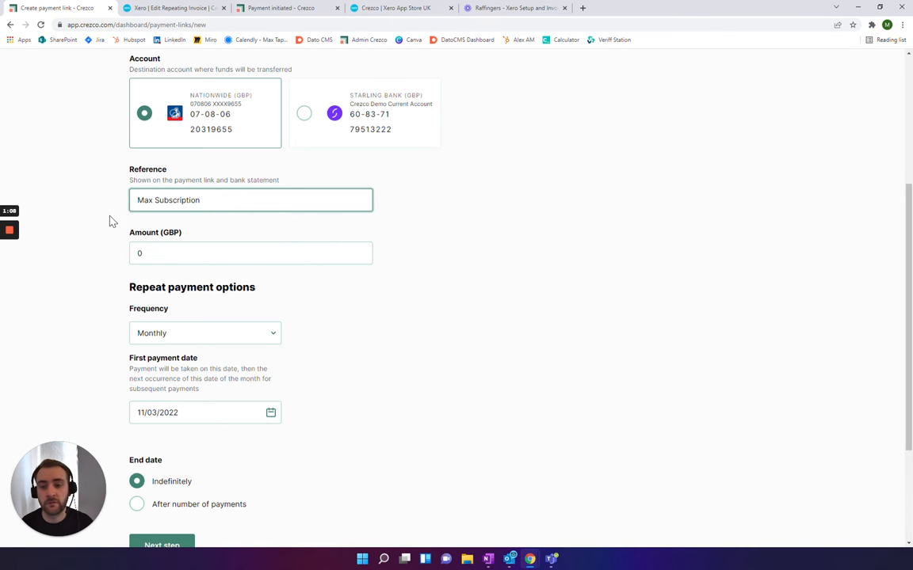
pyautogui.moveTo(124, 168)
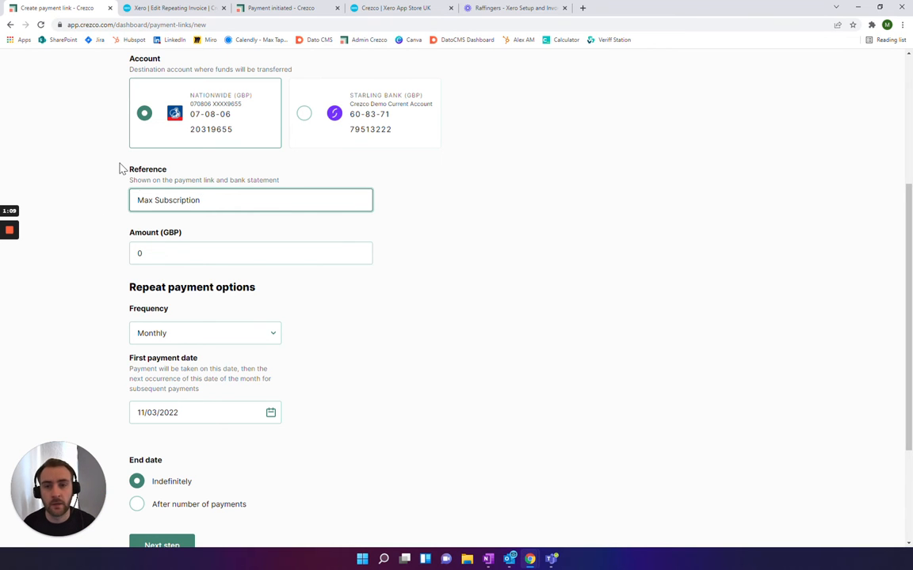
pyautogui.click(251, 254)
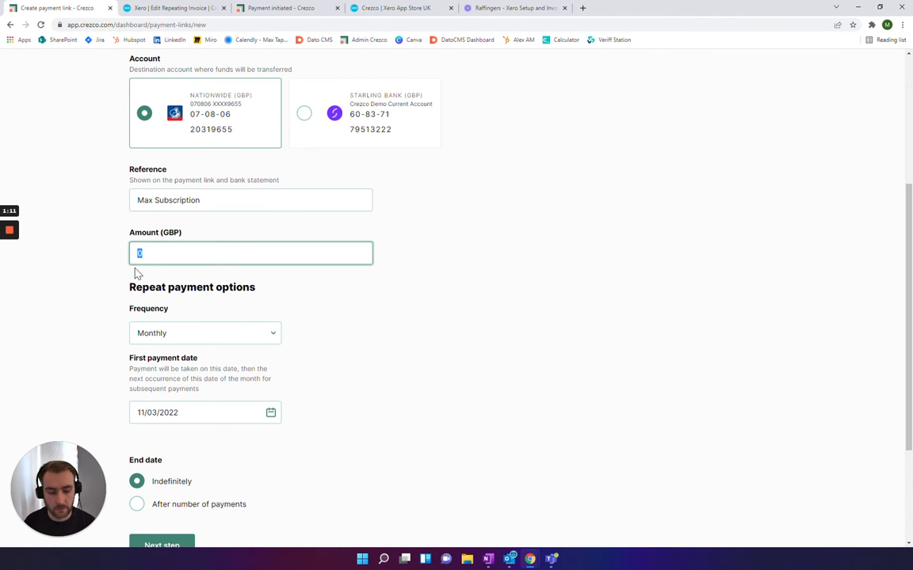
pyautogui.write('1')
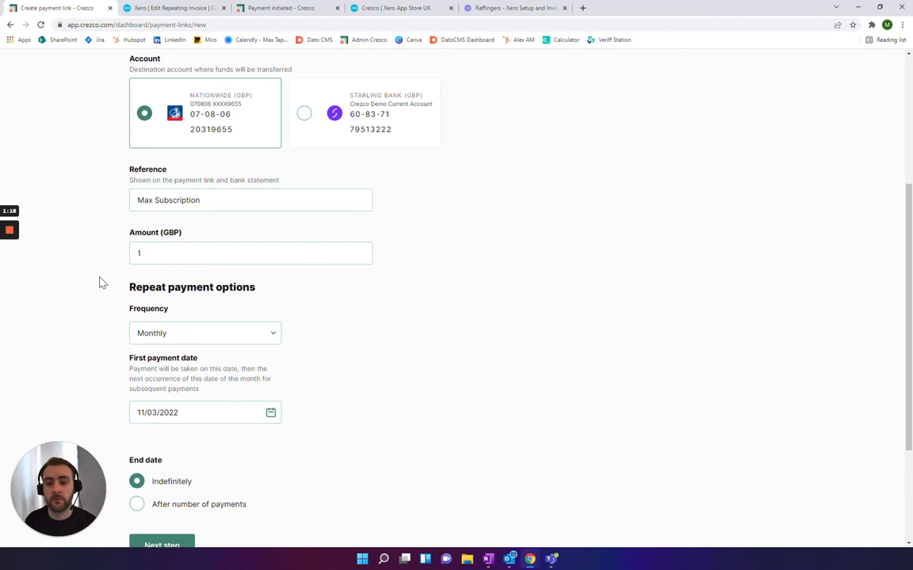
pyautogui.scroll(-3)
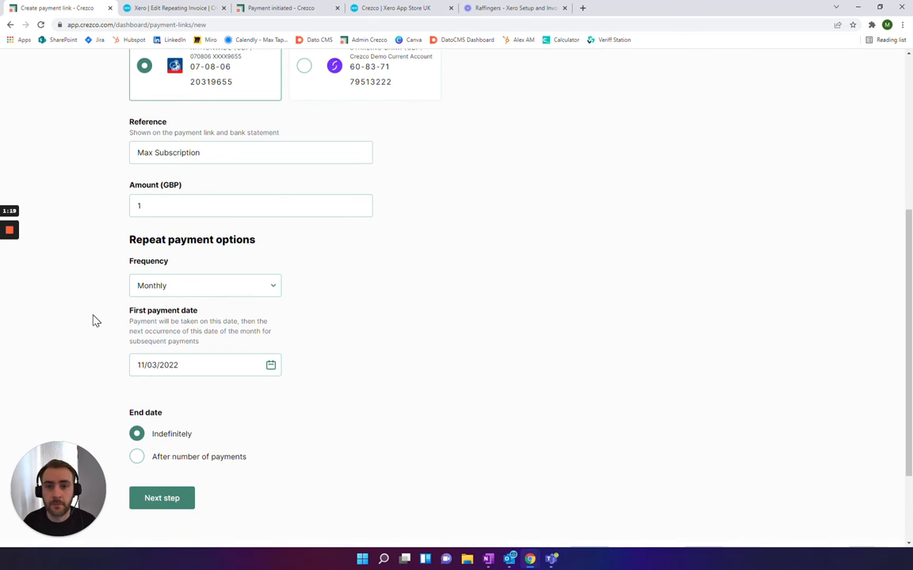
# Set frequency to Monthly and first payment date to 1 April 2022, ending indefinitely.
pyautogui.scroll(-3)
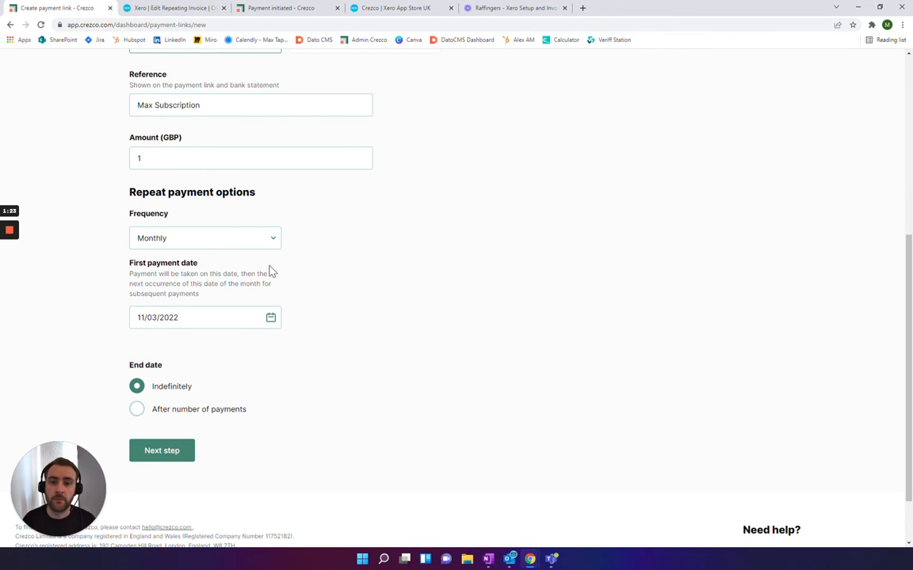
pyautogui.click(206, 237)
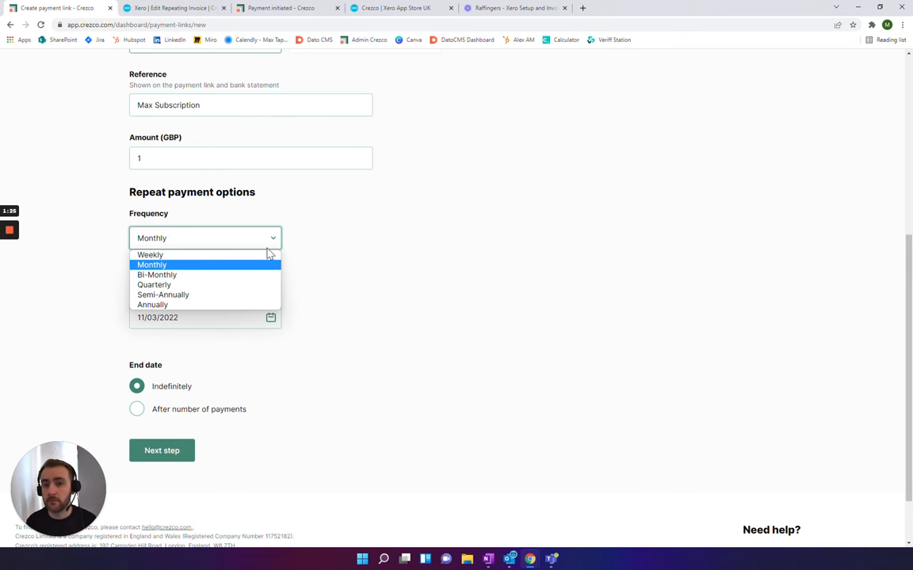
pyautogui.moveTo(273, 239)
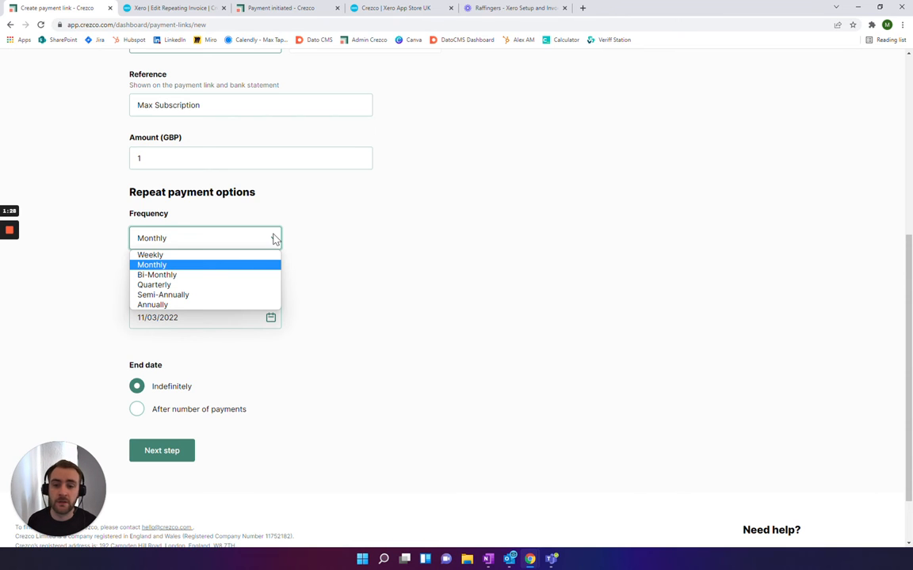
pyautogui.click(152, 265)
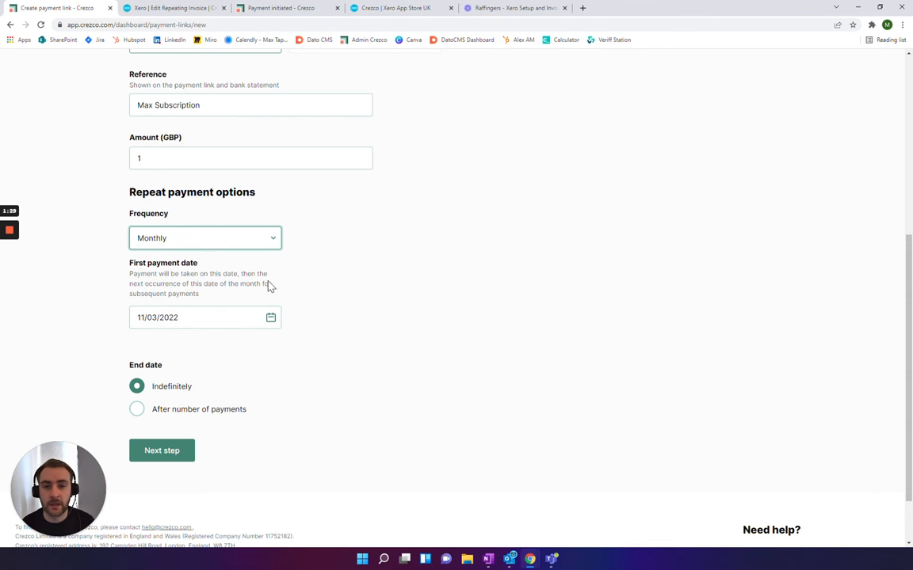
pyautogui.click(206, 316)
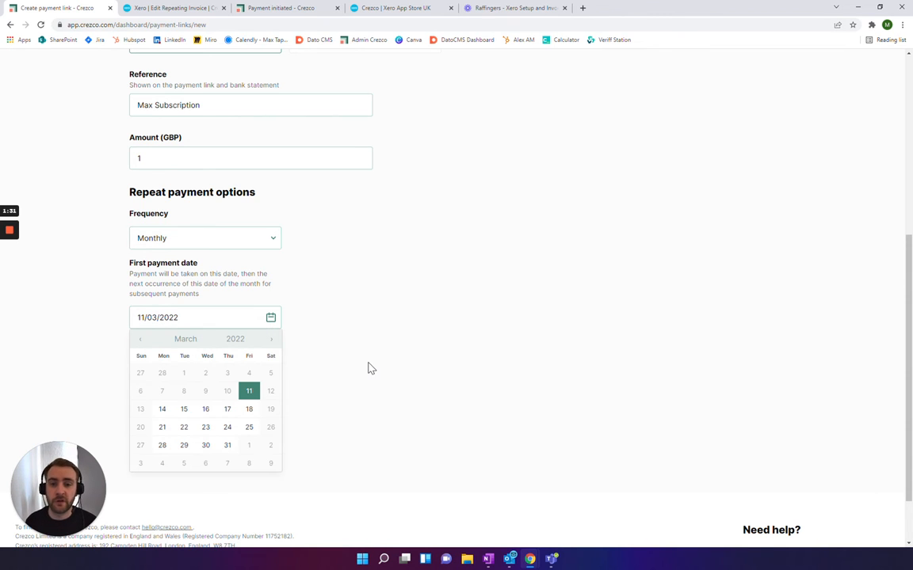
pyautogui.moveTo(358, 364)
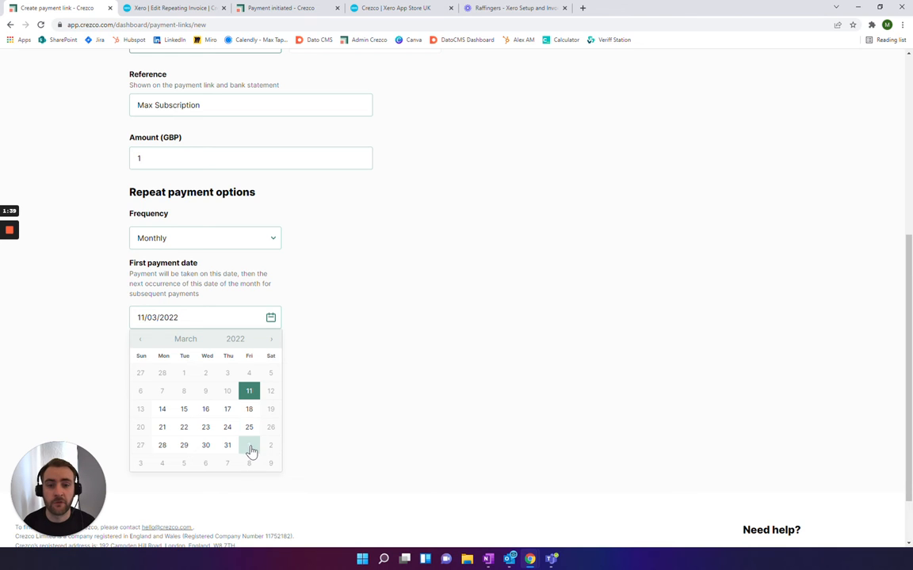
pyautogui.click(249, 445)
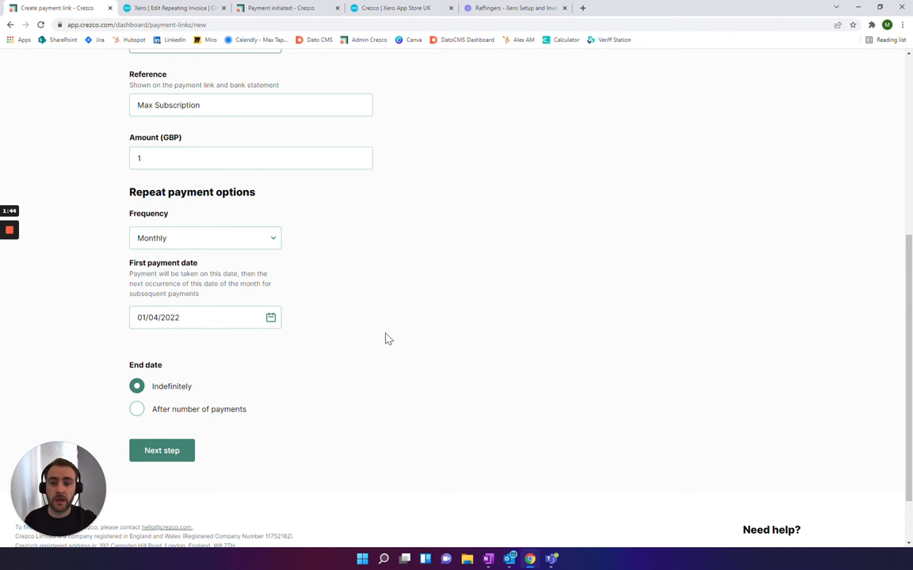
pyautogui.scroll(-3)
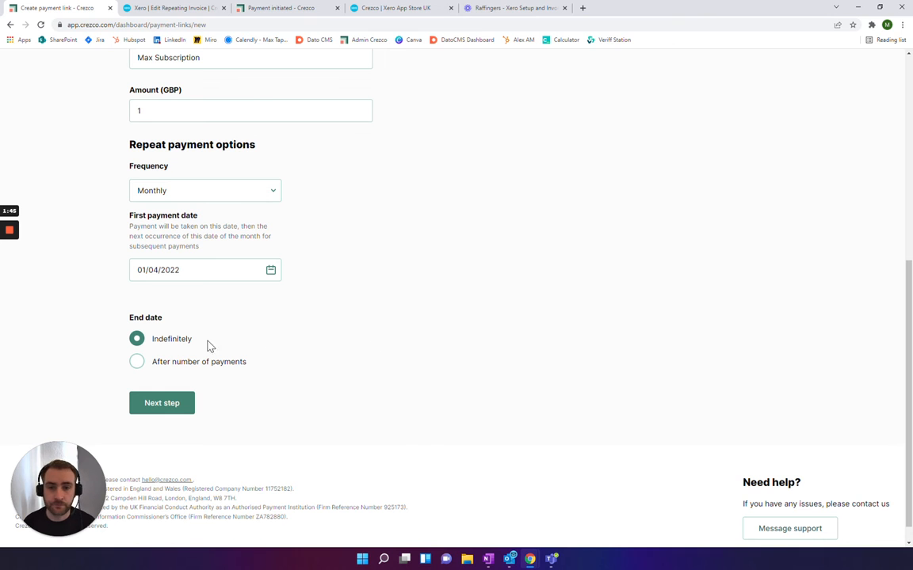
pyautogui.moveTo(179, 348)
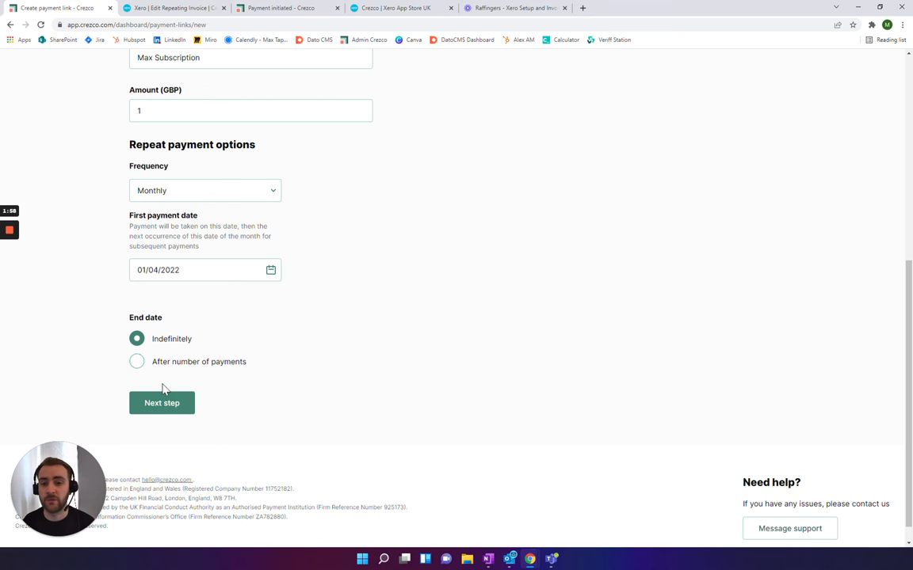
# Proceed through the single-use options and create the Max Subscription payment link.
pyautogui.click(162, 404)
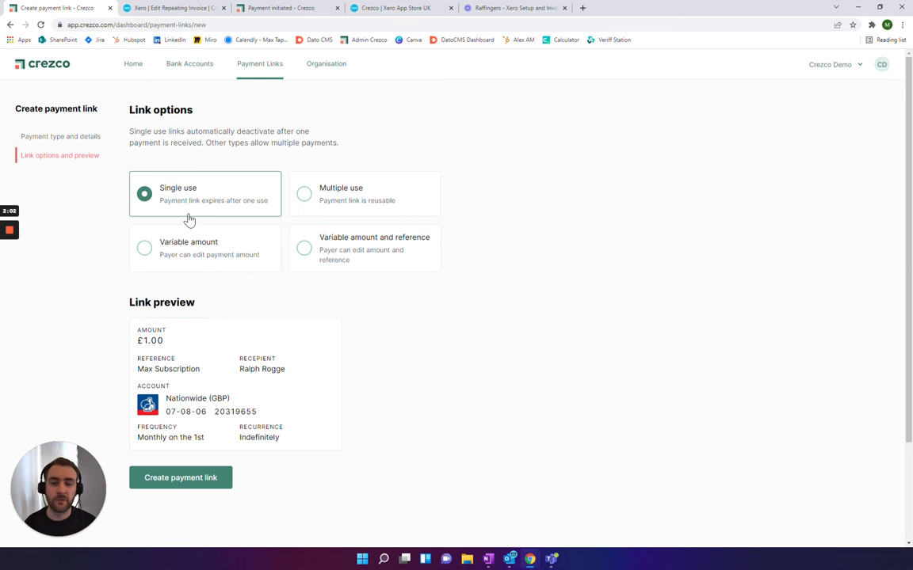
pyautogui.click(180, 477)
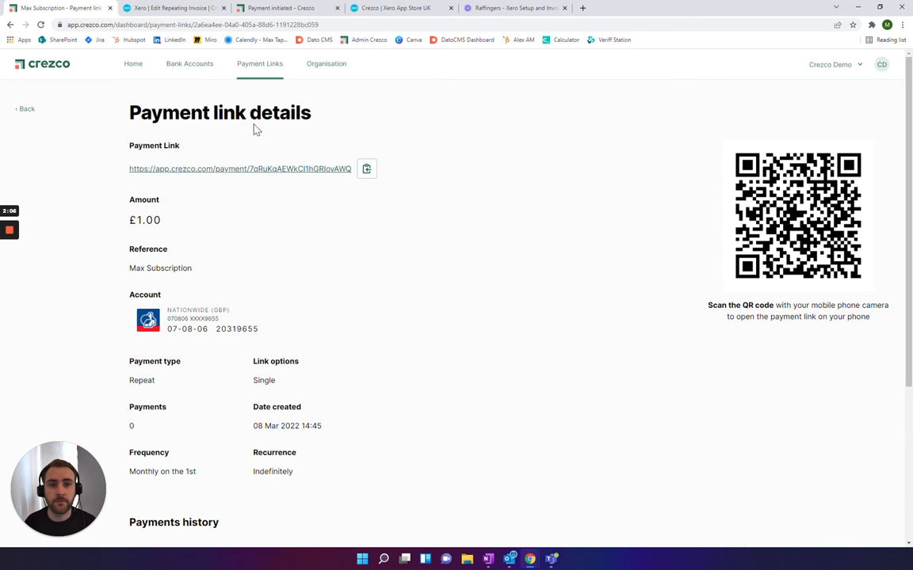
pyautogui.moveTo(368, 168)
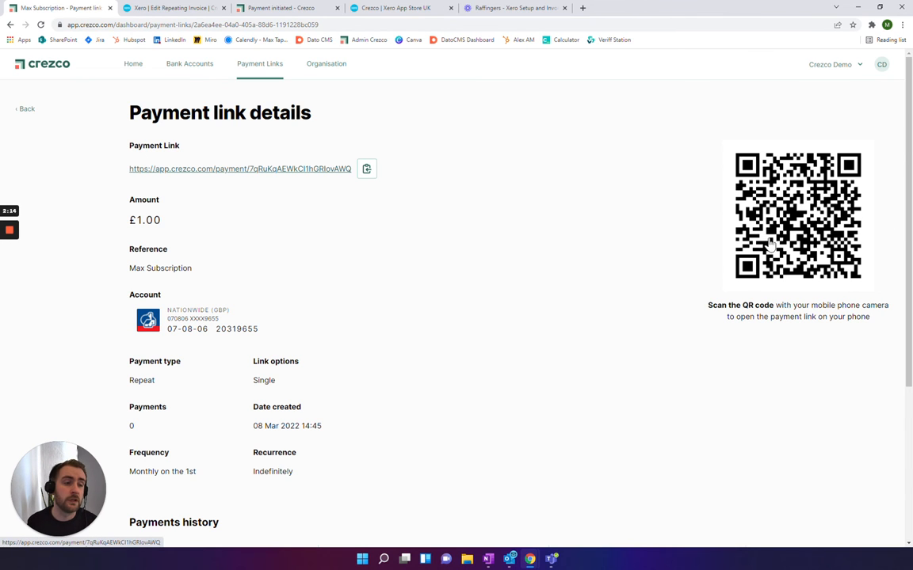
pyautogui.moveTo(631, 209)
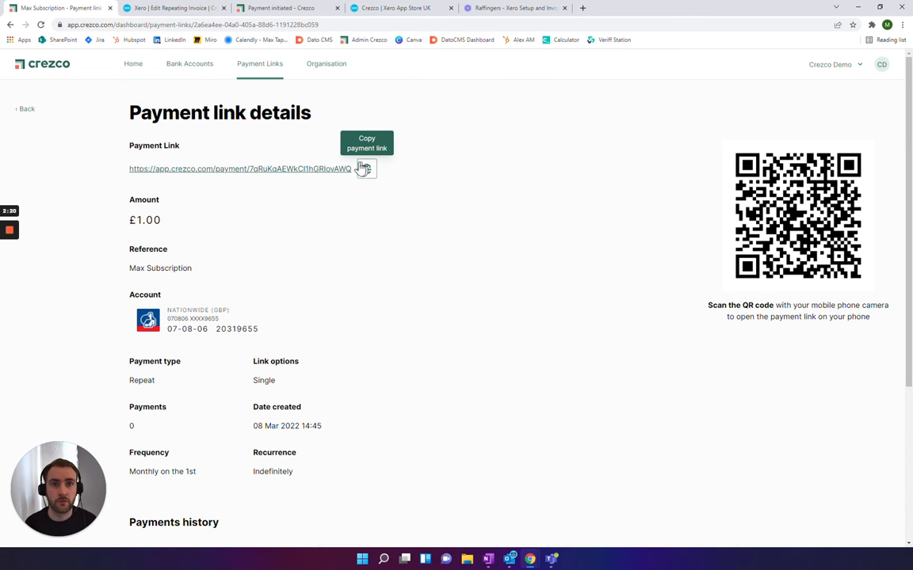
pyautogui.moveTo(344, 199)
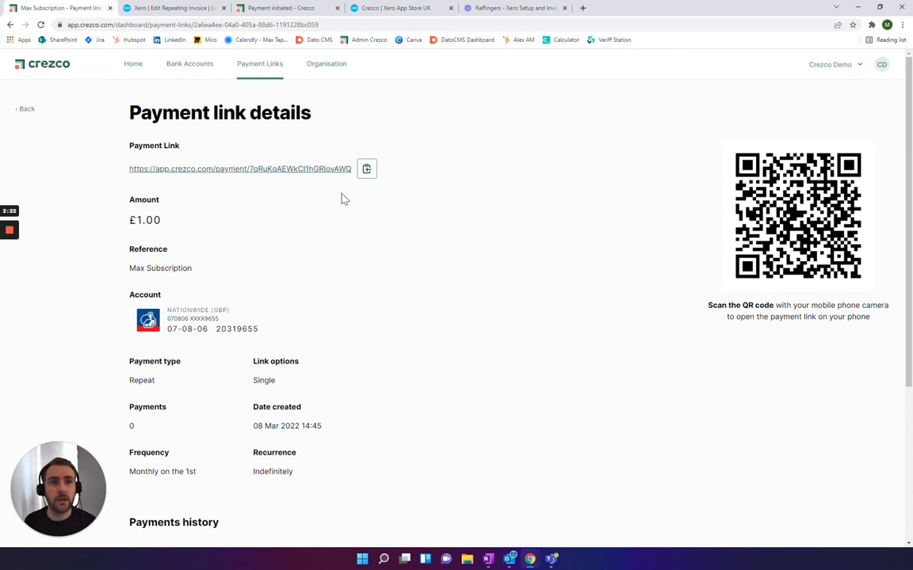
# Preview the link as a payer and confirm the £1.00 summary to reach the bank list.
pyautogui.click(564, 8)
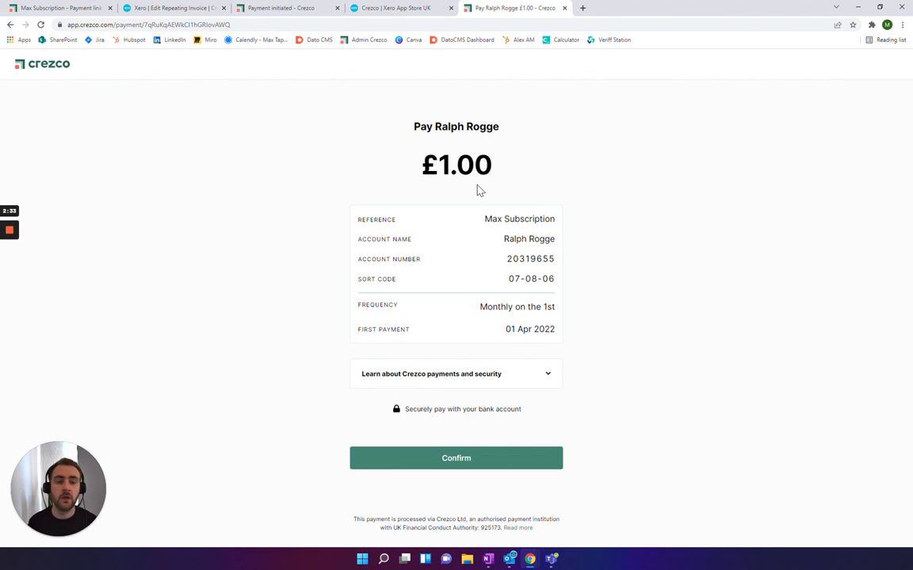
pyautogui.doubleClick(488, 307)
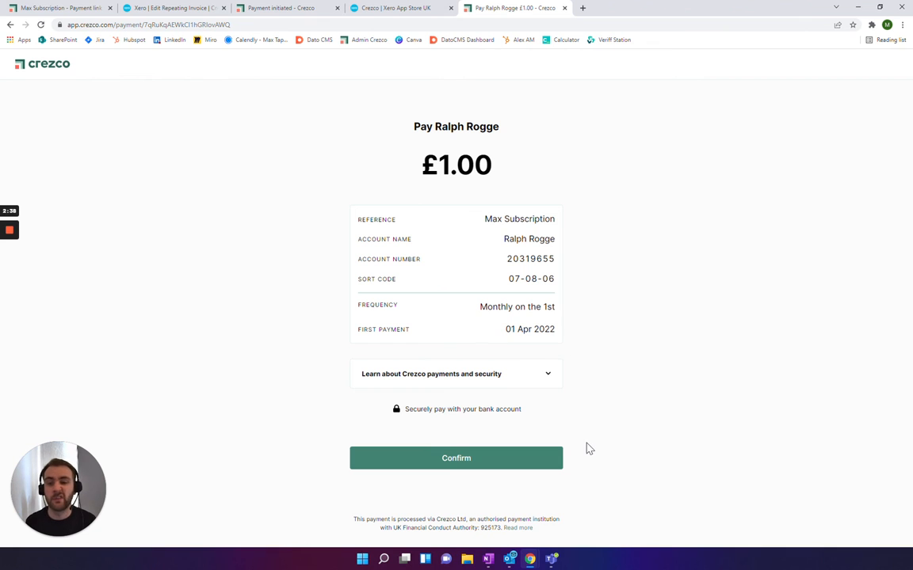
pyautogui.moveTo(441, 292)
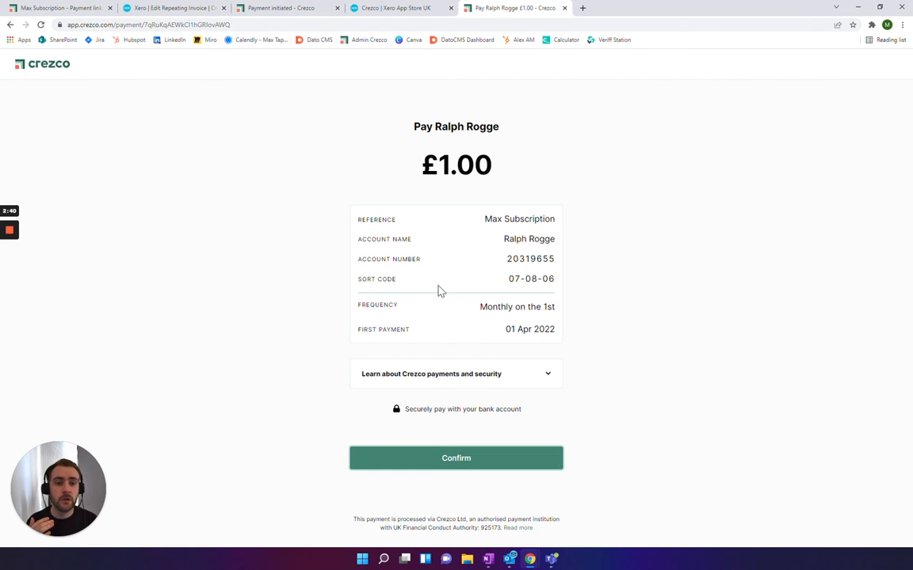
pyautogui.click(457, 458)
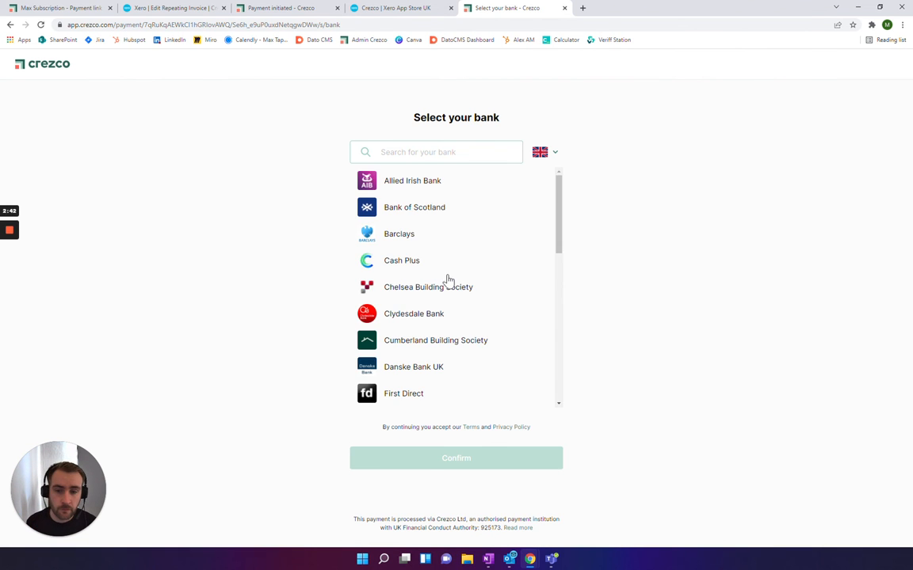
pyautogui.scroll(-3)
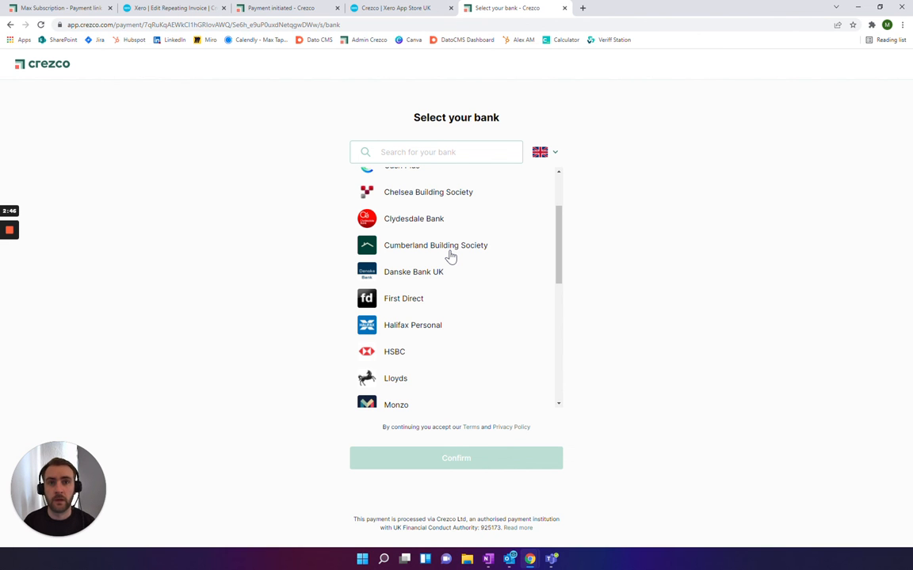
pyautogui.moveTo(250, 166)
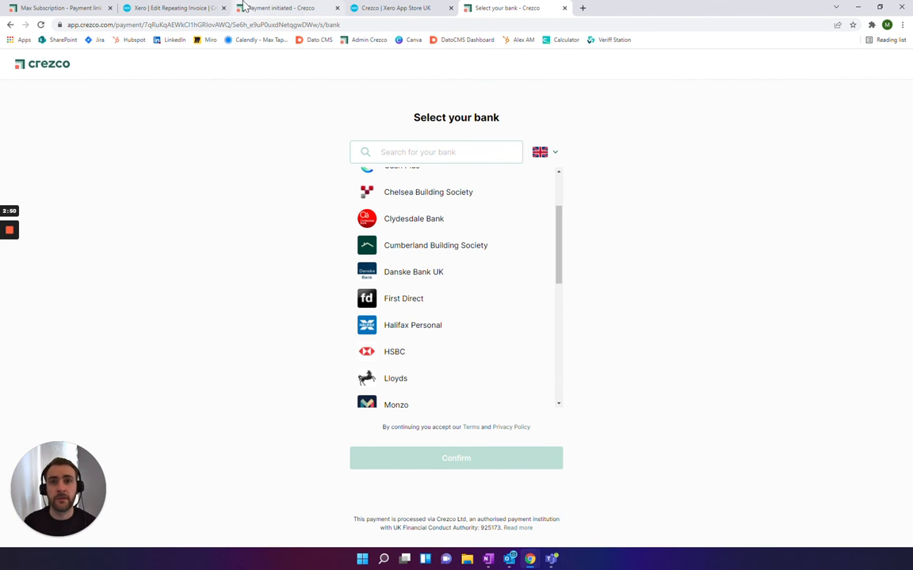
# Return to Xero's Edit Repeating Invoice tab showing the Max Subscription reference.
pyautogui.click(171, 8)
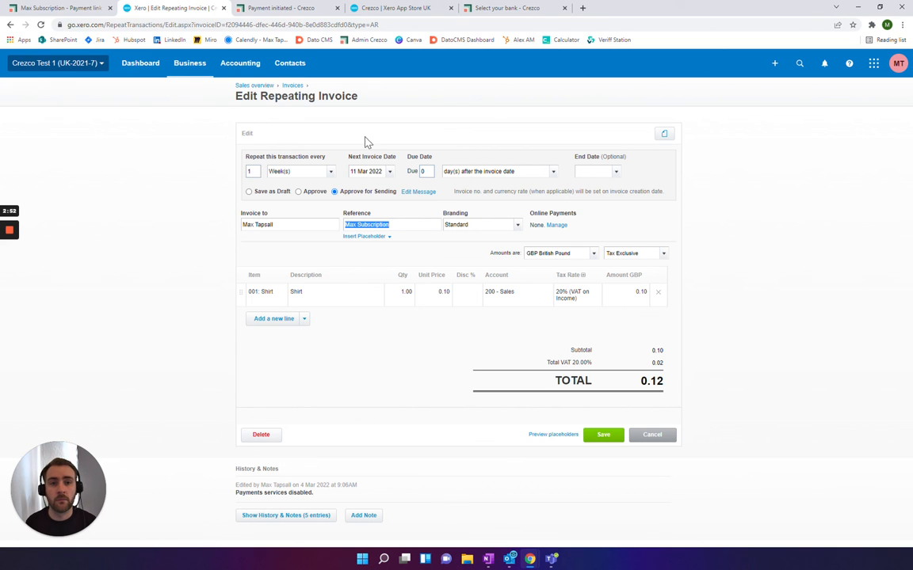
pyautogui.moveTo(418, 257)
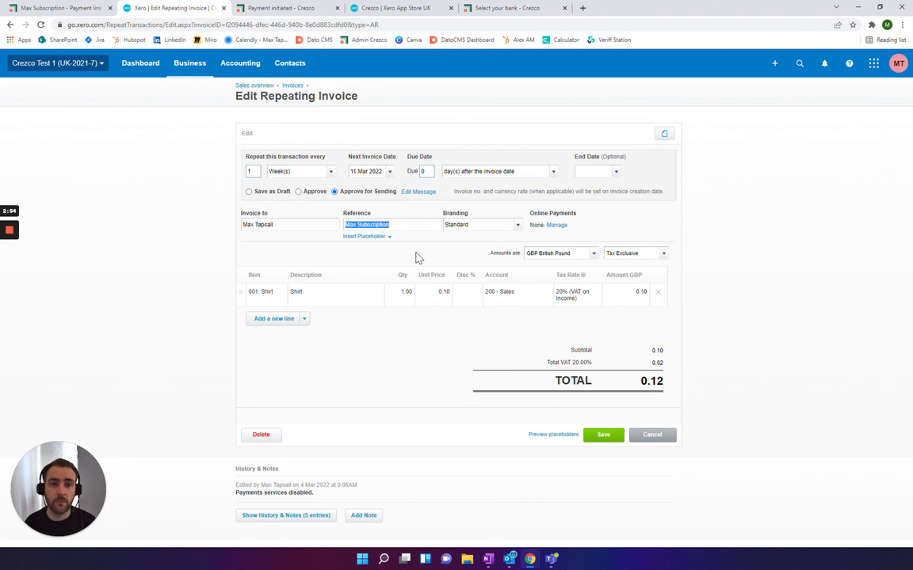
pyautogui.moveTo(352, 365)
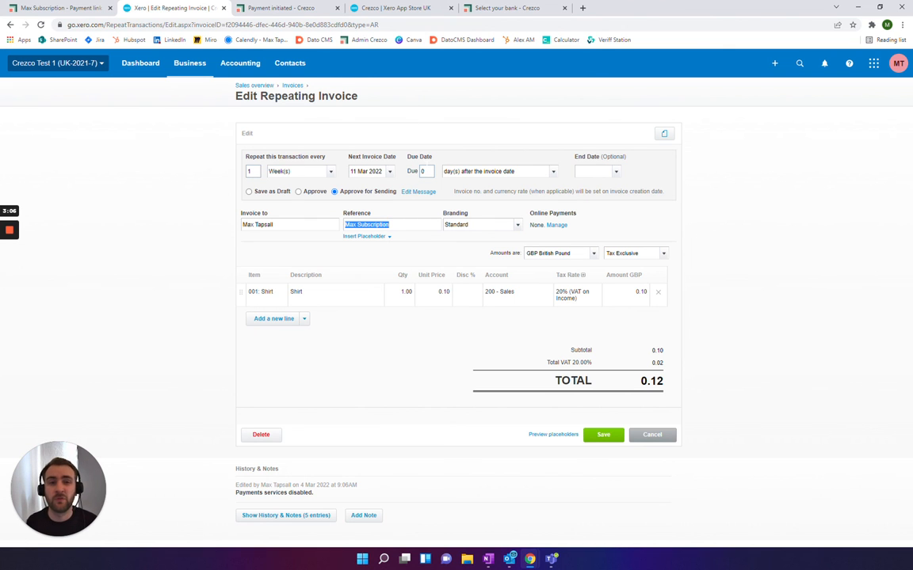
pyautogui.moveTo(396, 187)
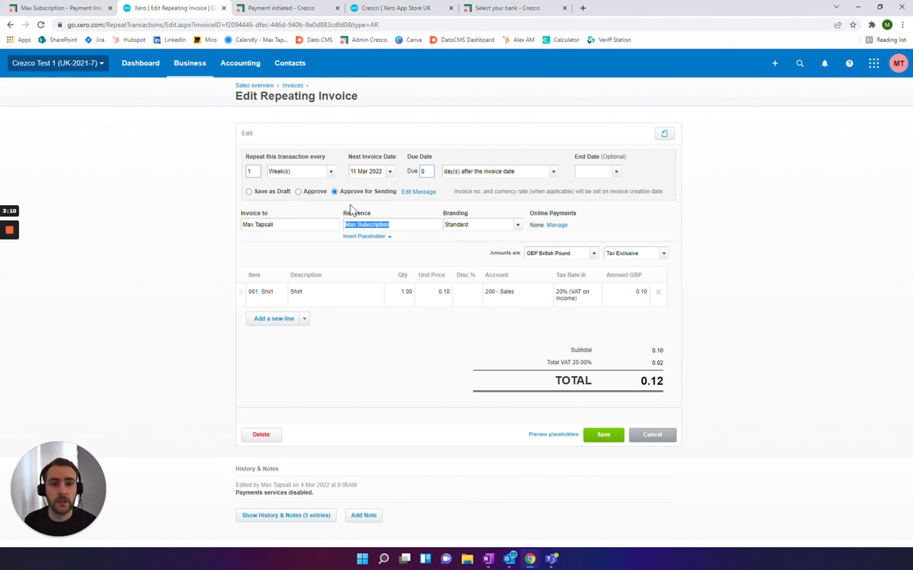
pyautogui.moveTo(323, 247)
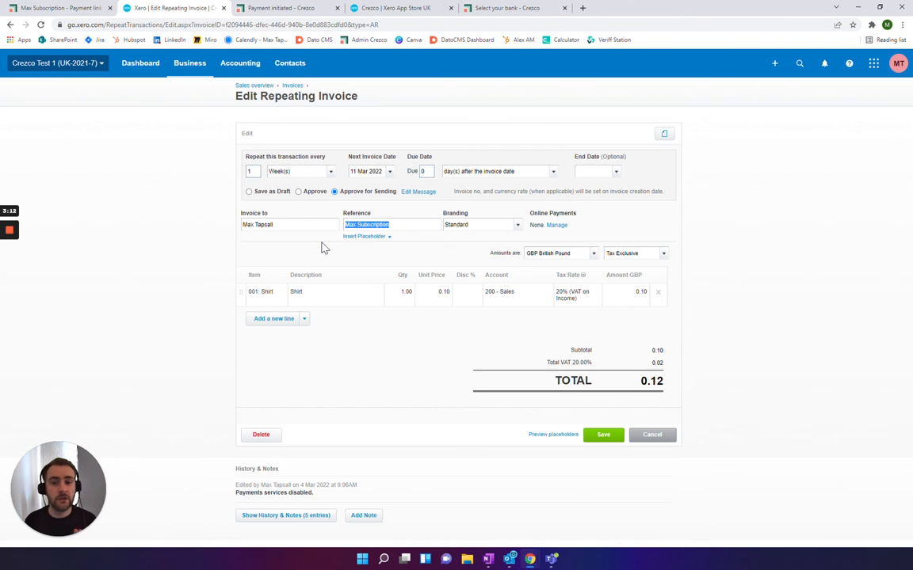